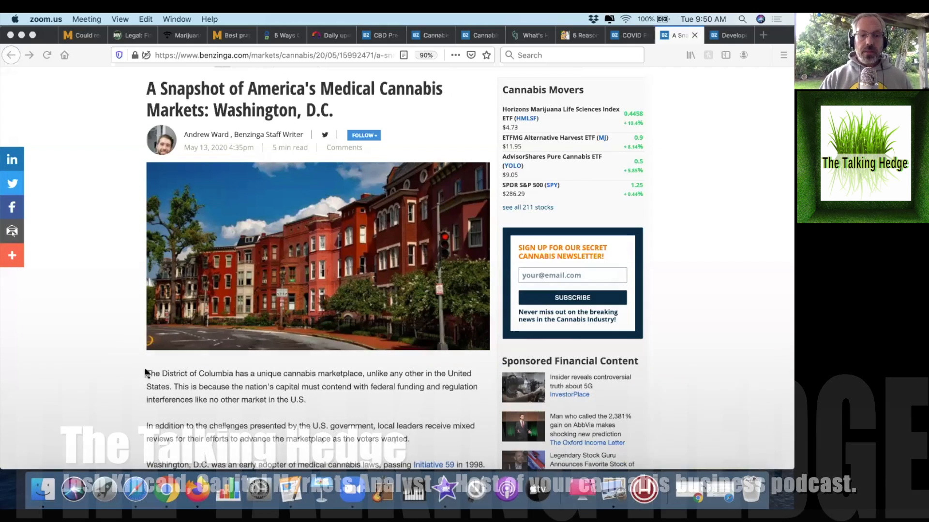
{"action": "scroll", "scroll_direction": "down", "scroll_amount": 3}
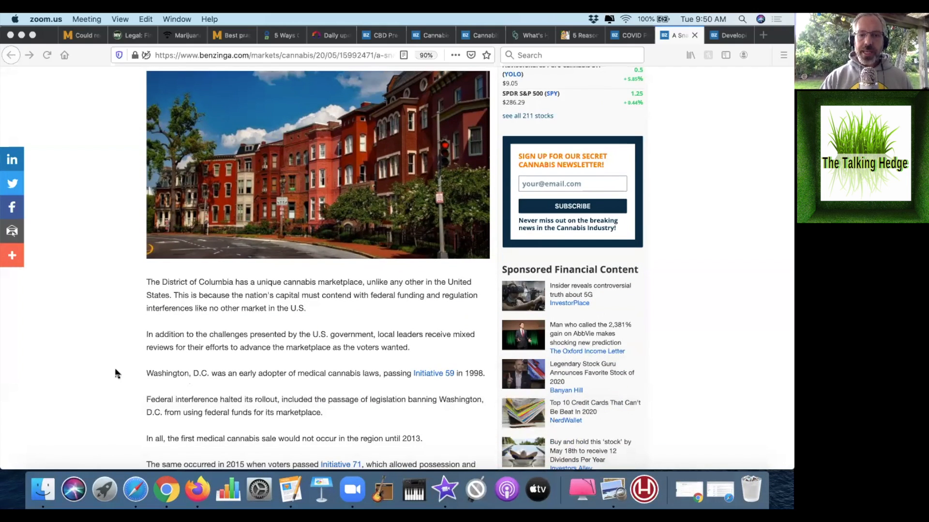
{"action": "scroll", "scroll_direction": "down", "scroll_amount": 3}
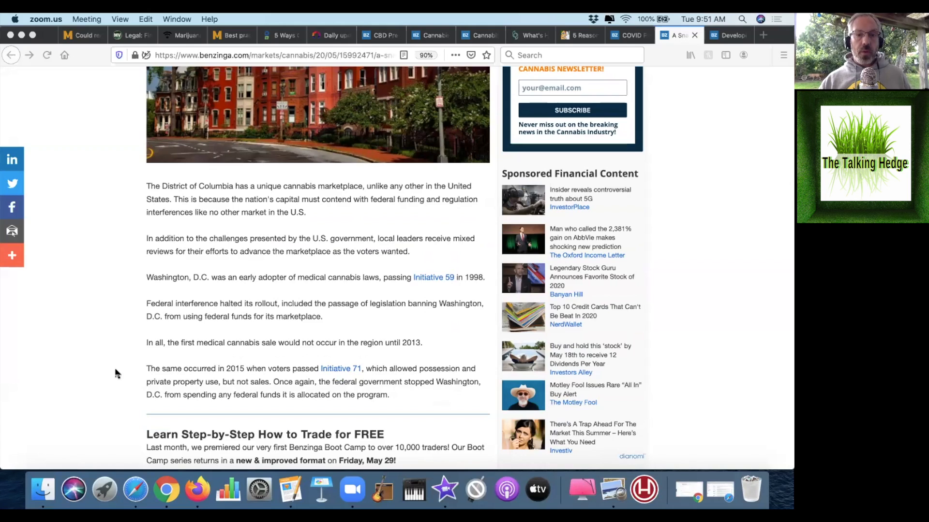
{"action": "scroll", "scroll_direction": "down", "scroll_amount": 3}
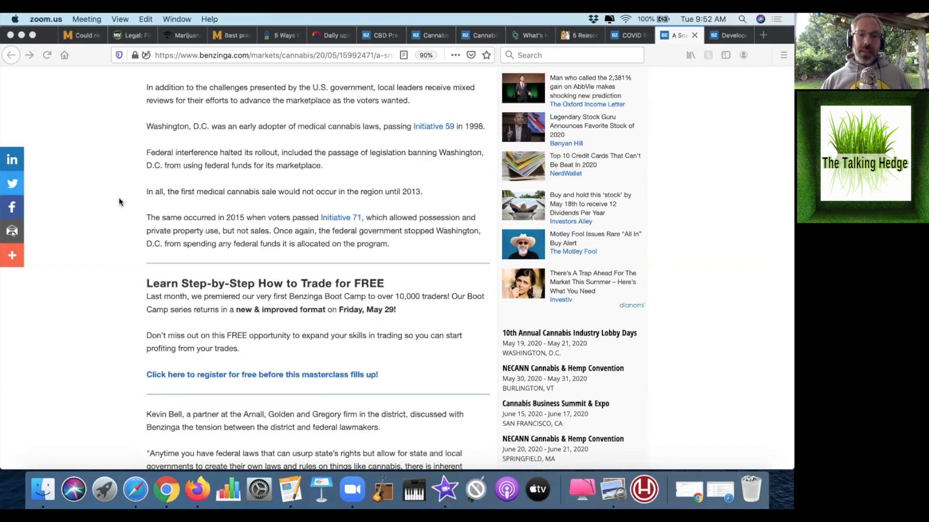
{"action": "scroll", "scroll_direction": "down", "scroll_amount": 3}
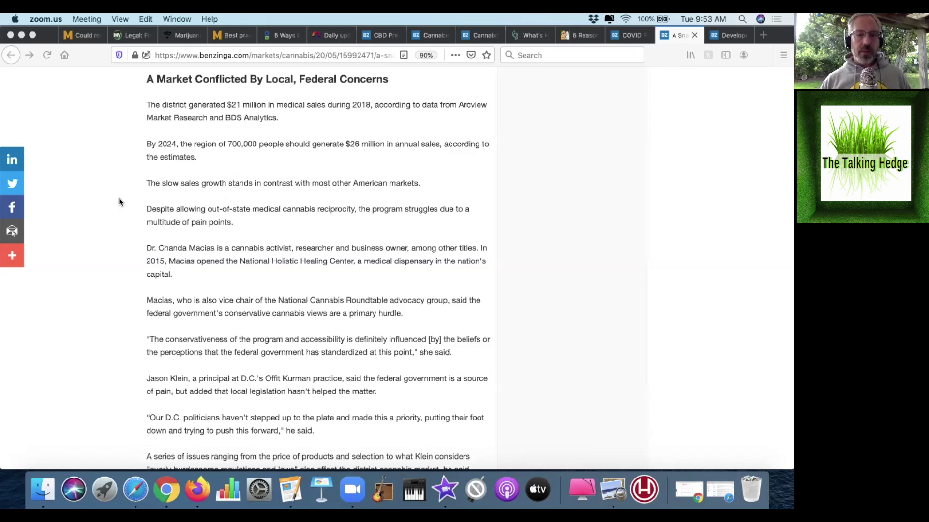
{"action": "scroll", "scroll_direction": "down", "scroll_amount": 3}
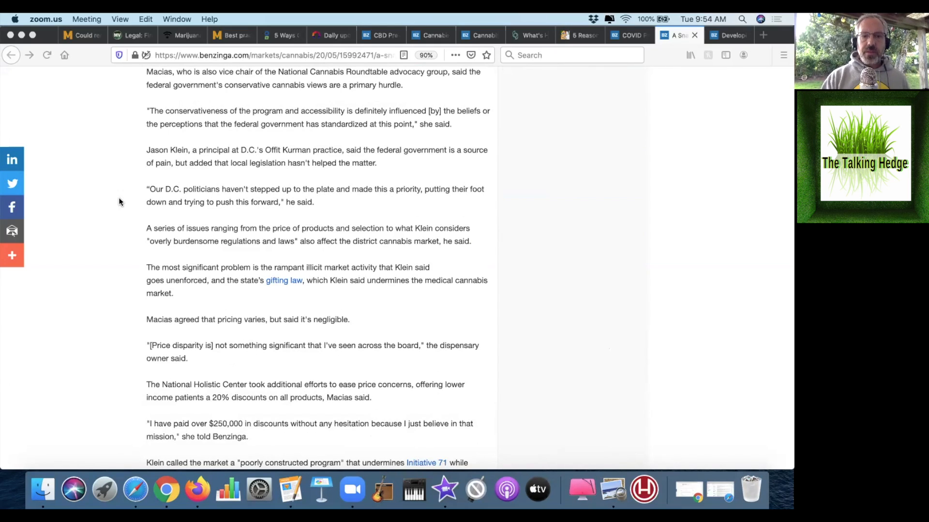
{"action": "scroll", "scroll_direction": "down", "scroll_amount": 3}
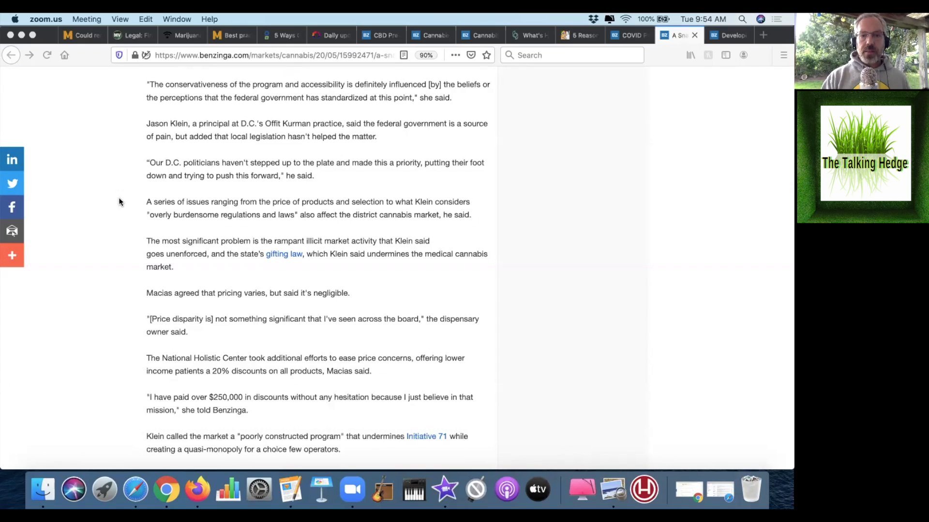
{"action": "scroll", "scroll_direction": "down", "scroll_amount": 3}
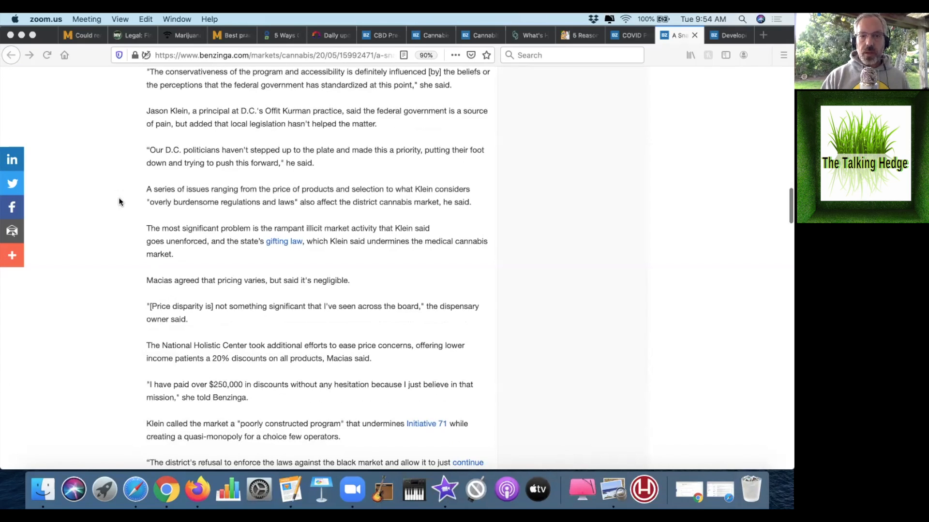
{"action": "scroll", "scroll_direction": "down", "scroll_amount": 3}
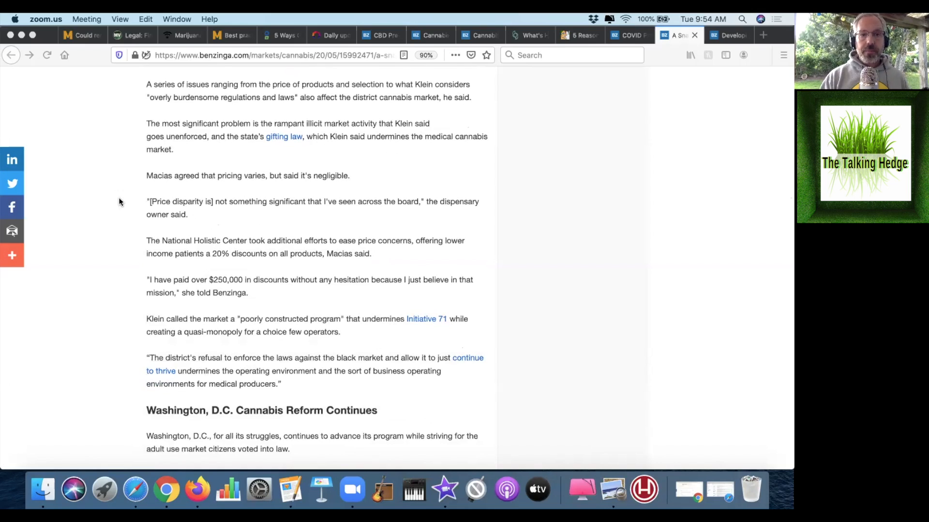
{"action": "scroll", "scroll_direction": "down", "scroll_amount": 3}
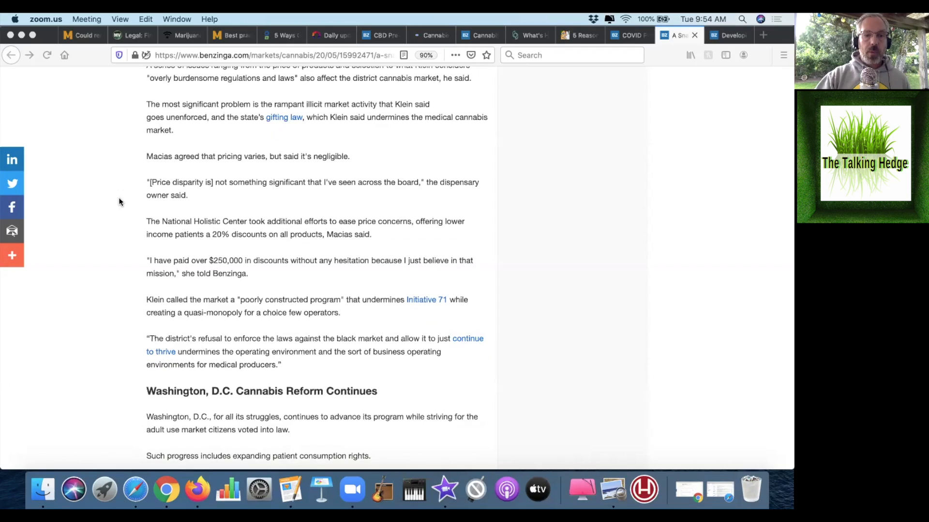
{"action": "scroll", "scroll_direction": "down", "scroll_amount": 3}
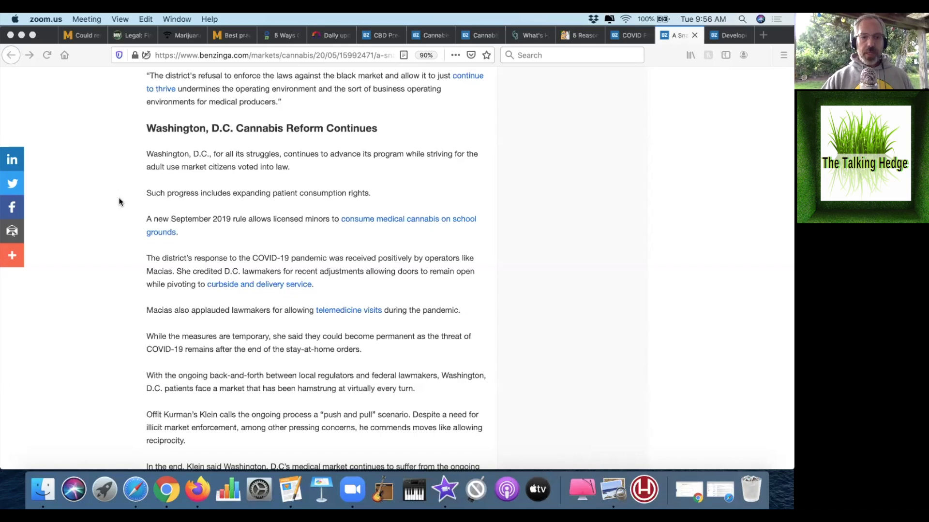
{"action": "scroll", "scroll_direction": "down", "scroll_amount": 3}
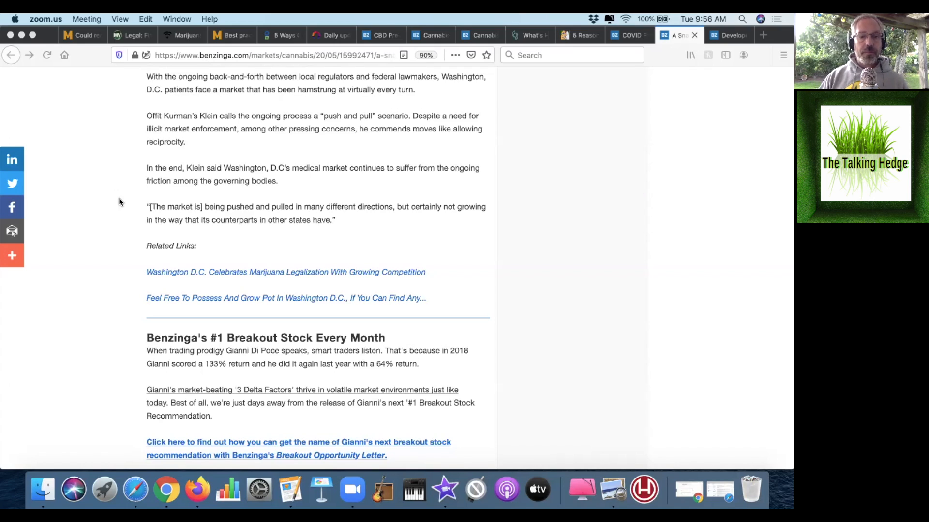
{"action": "scroll", "scroll_direction": "up", "scroll_amount": 3}
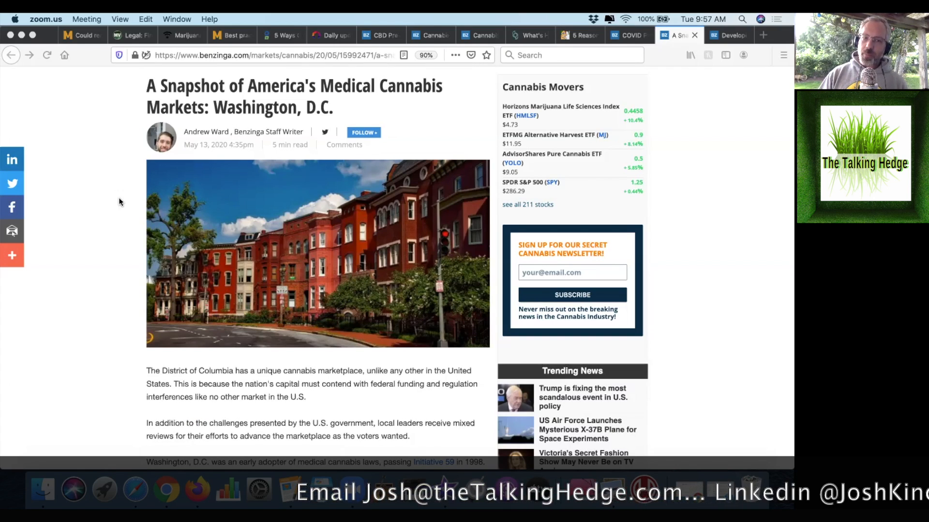